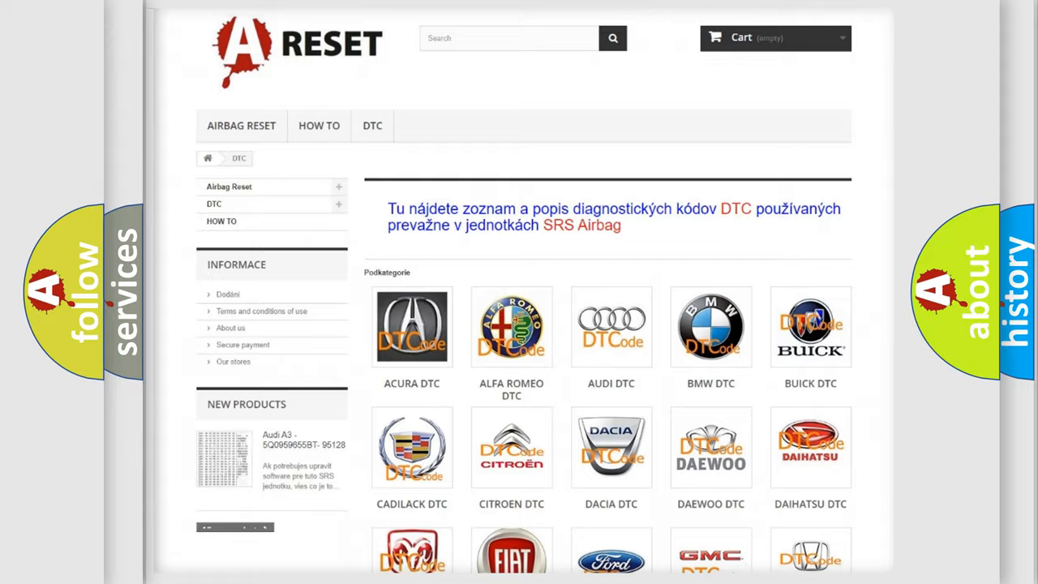
{"action": "scroll", "scroll_direction": "down", "scroll_amount": 3}
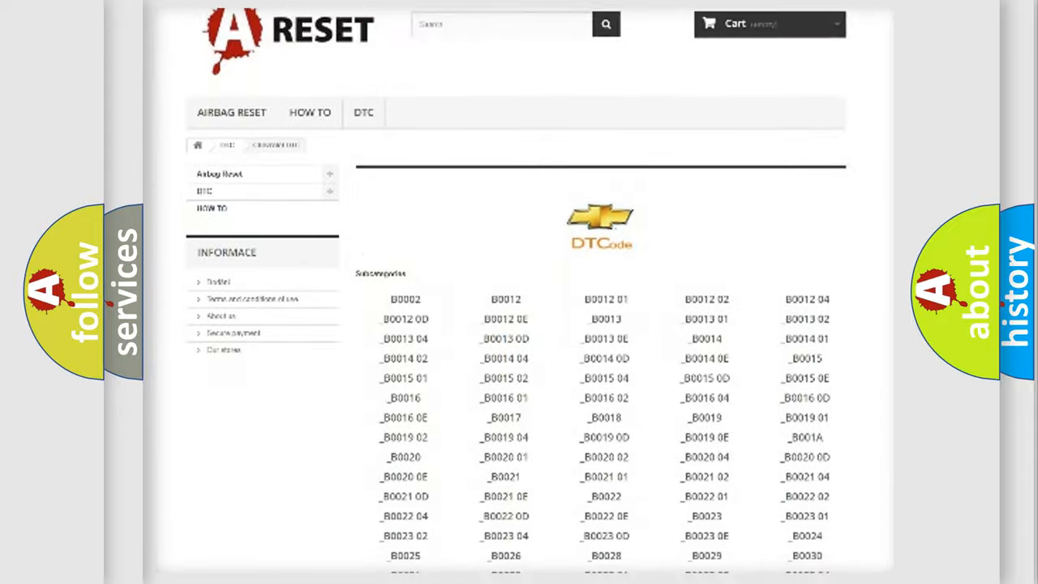
{"action": "scroll", "scroll_direction": "down", "scroll_amount": 3}
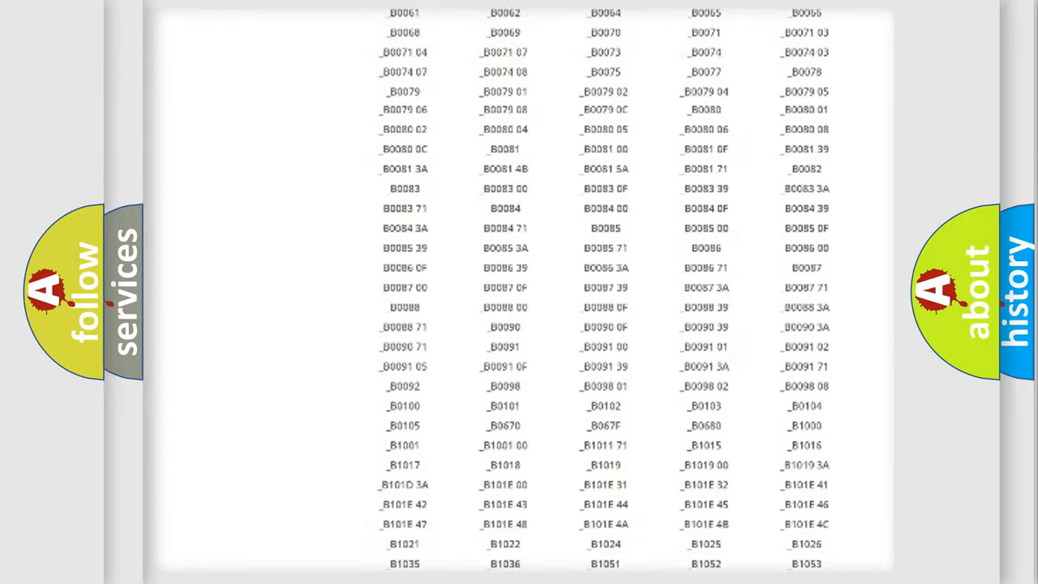